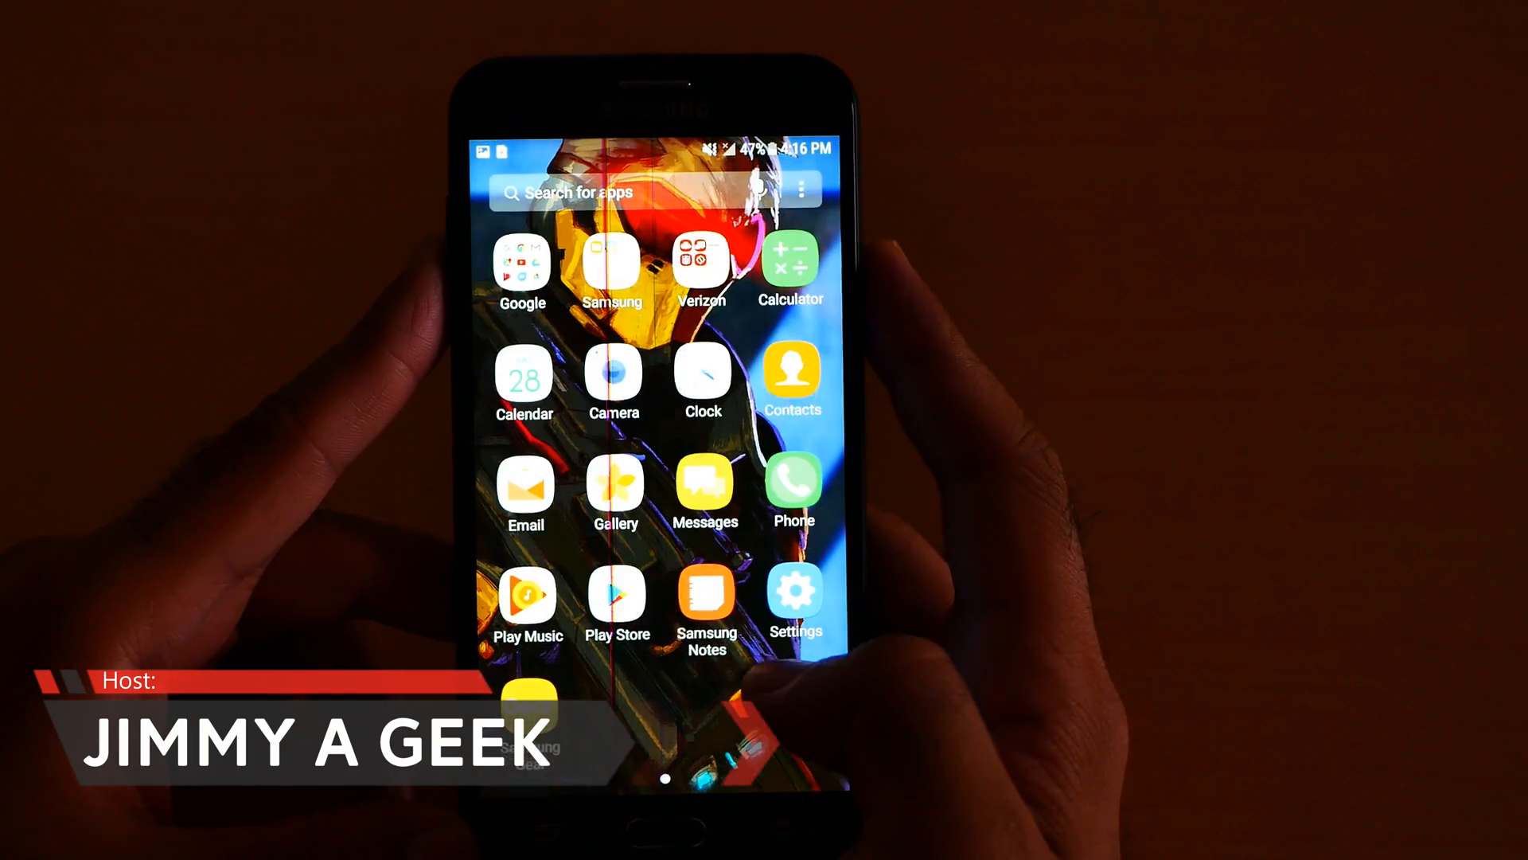
Step: Launch Settings from the app drawer and scroll to the Personal section with Lock screen and security
click(793, 590)
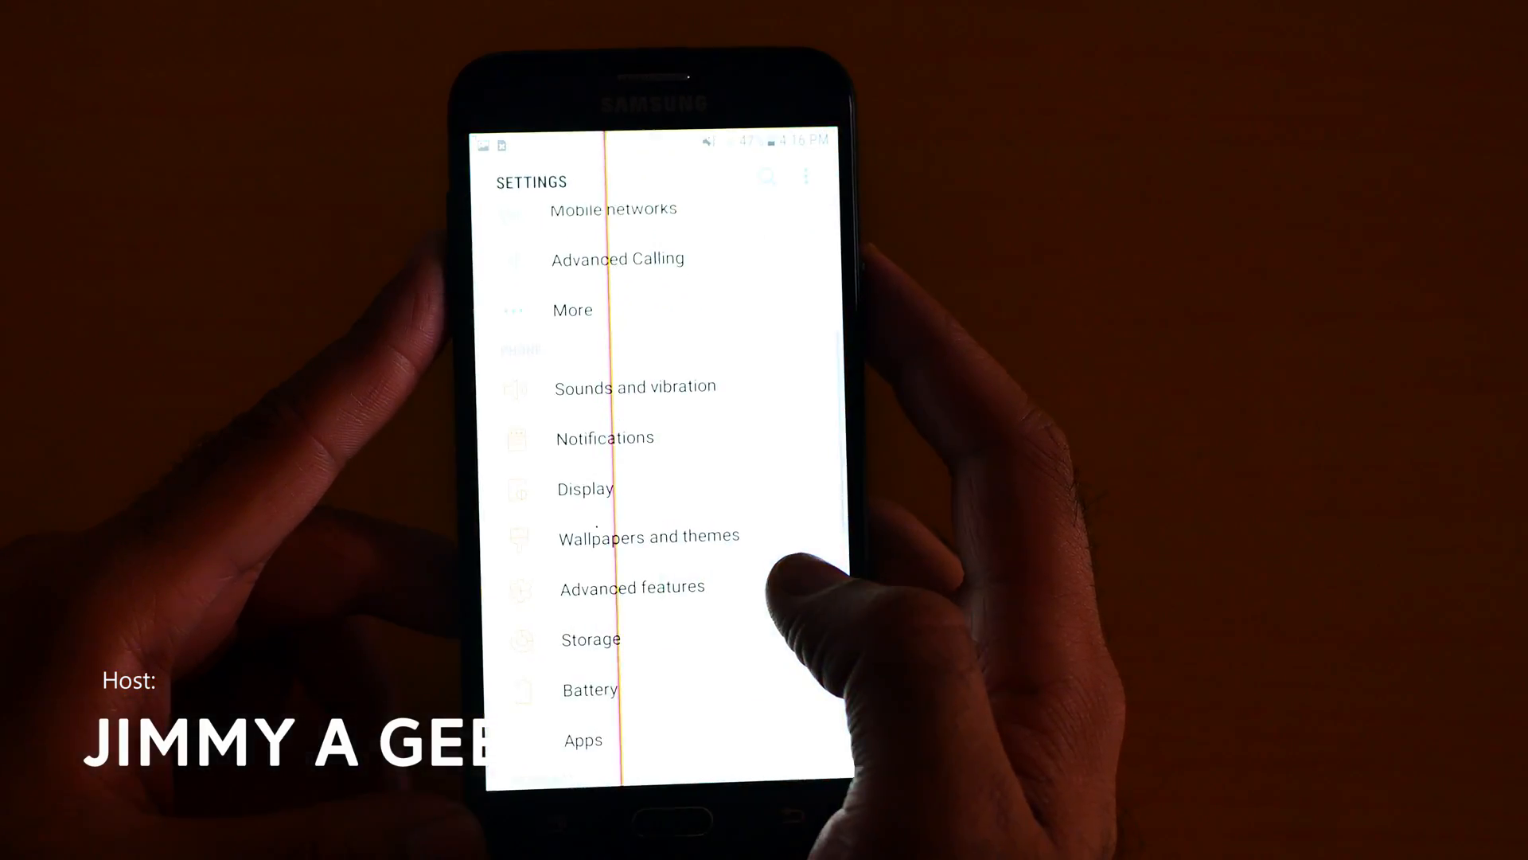
scroll(down, 3)
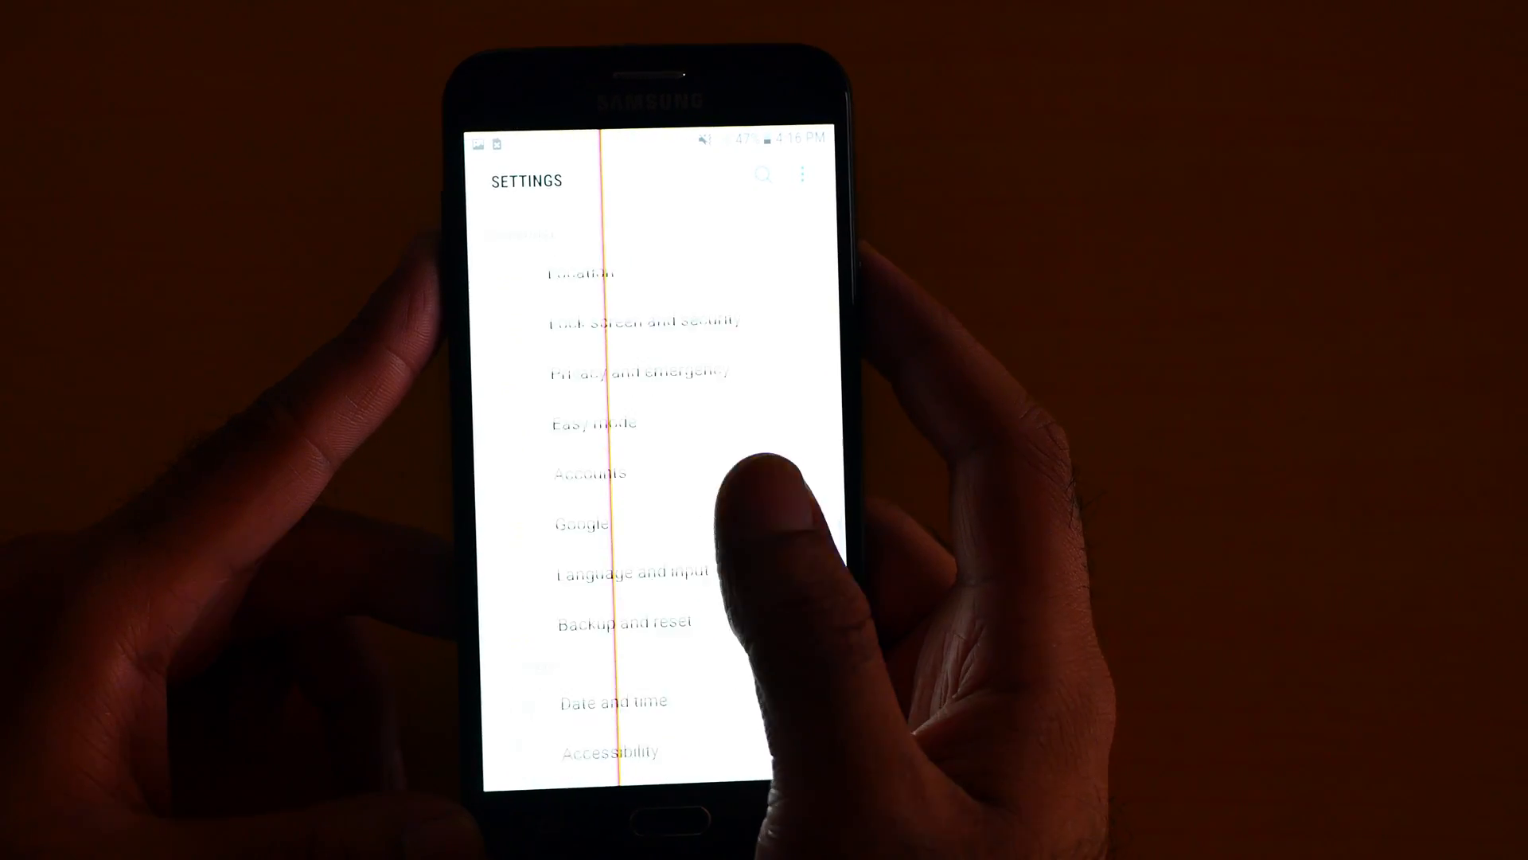
scroll(down, 3)
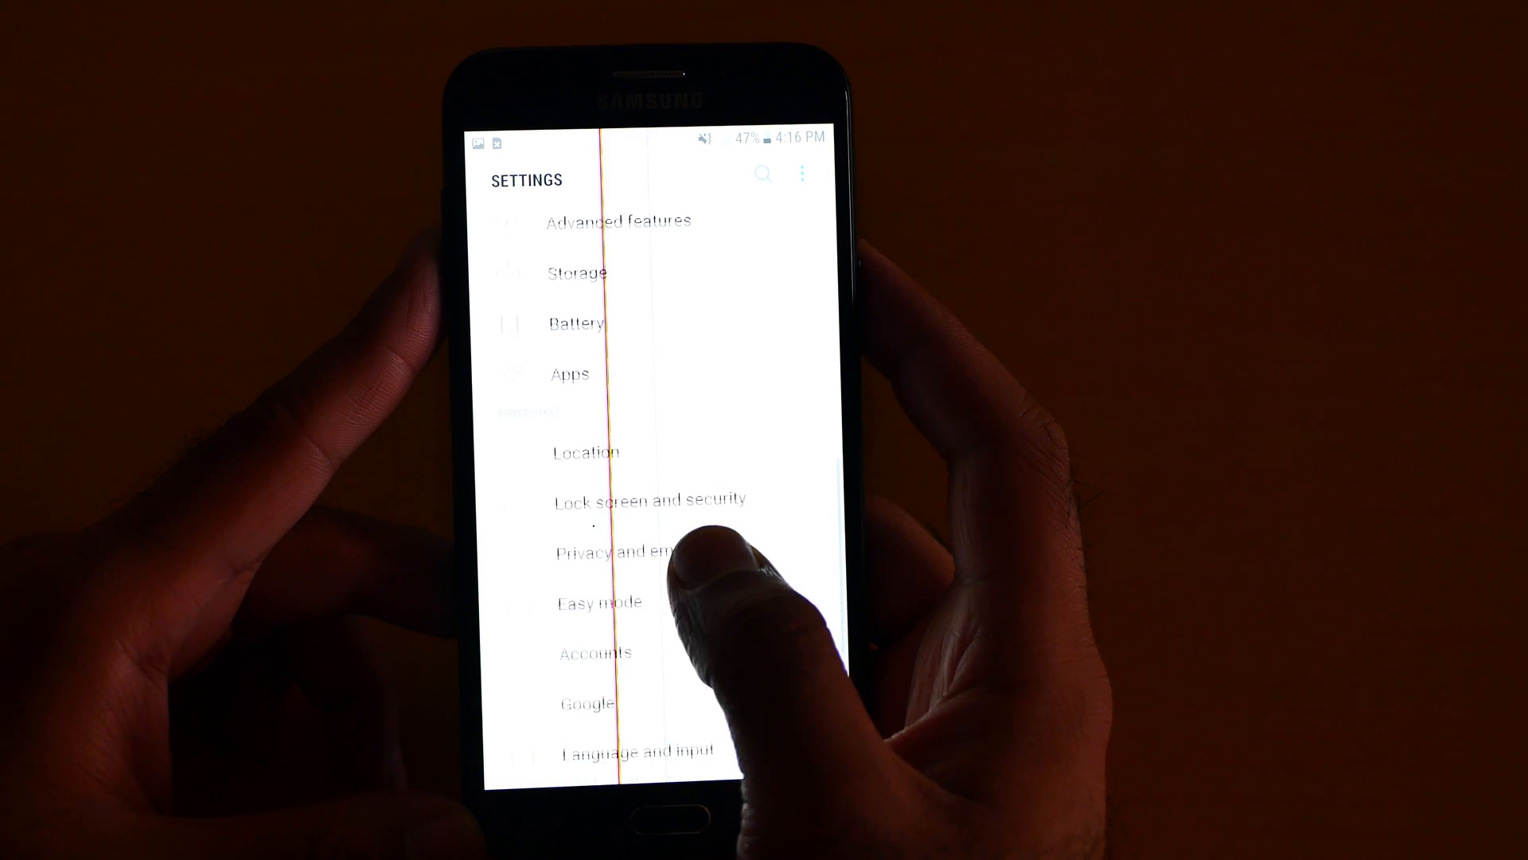
scroll(down, 3)
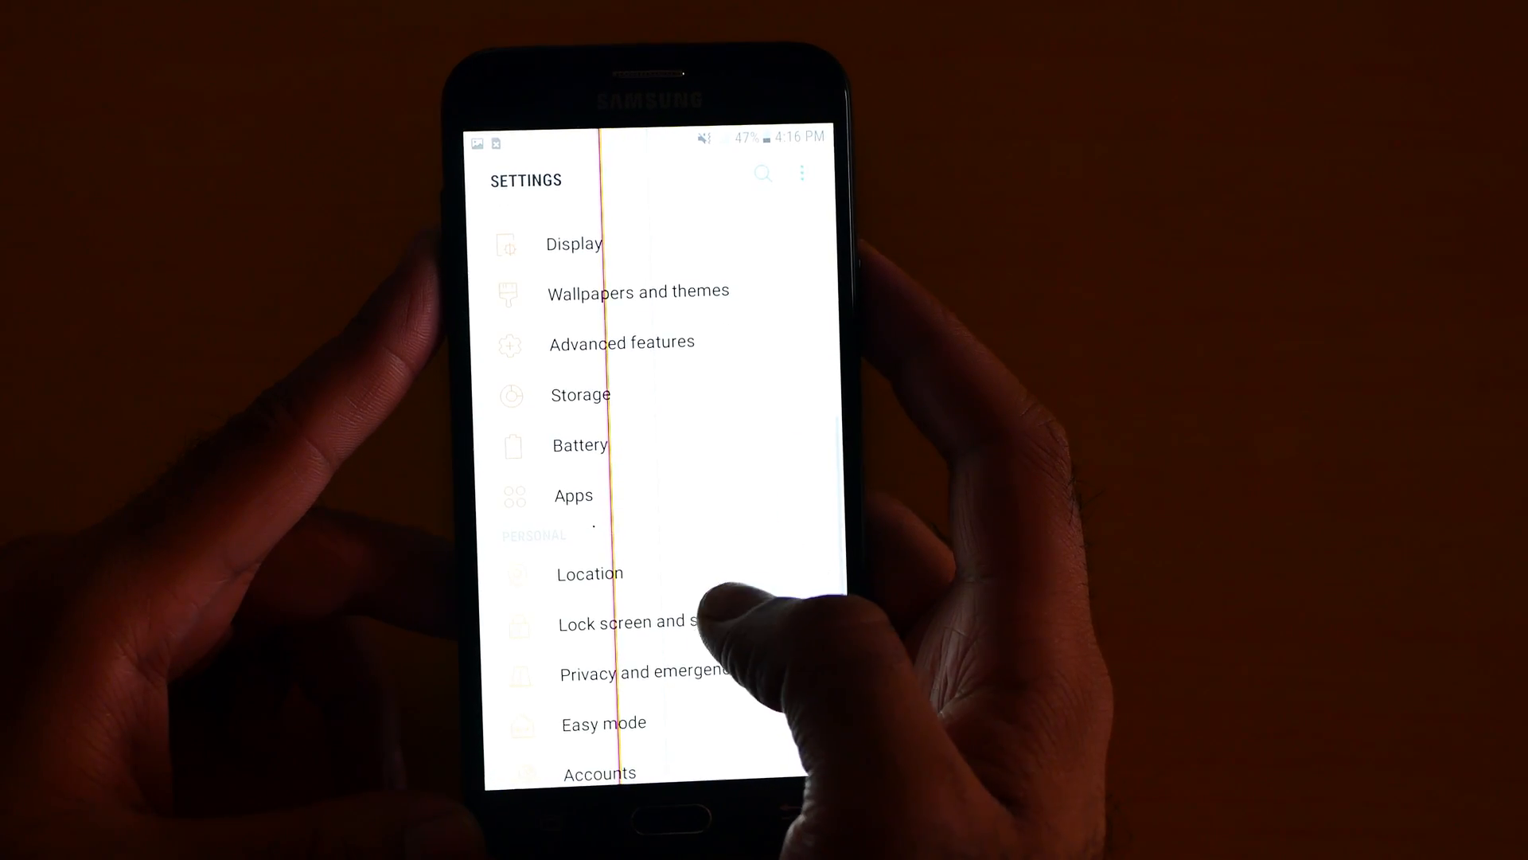
Step: View the Screen lock type options (Swipe, Pattern, PIN, Password, None) and return to Lock screen and security
click(629, 623)
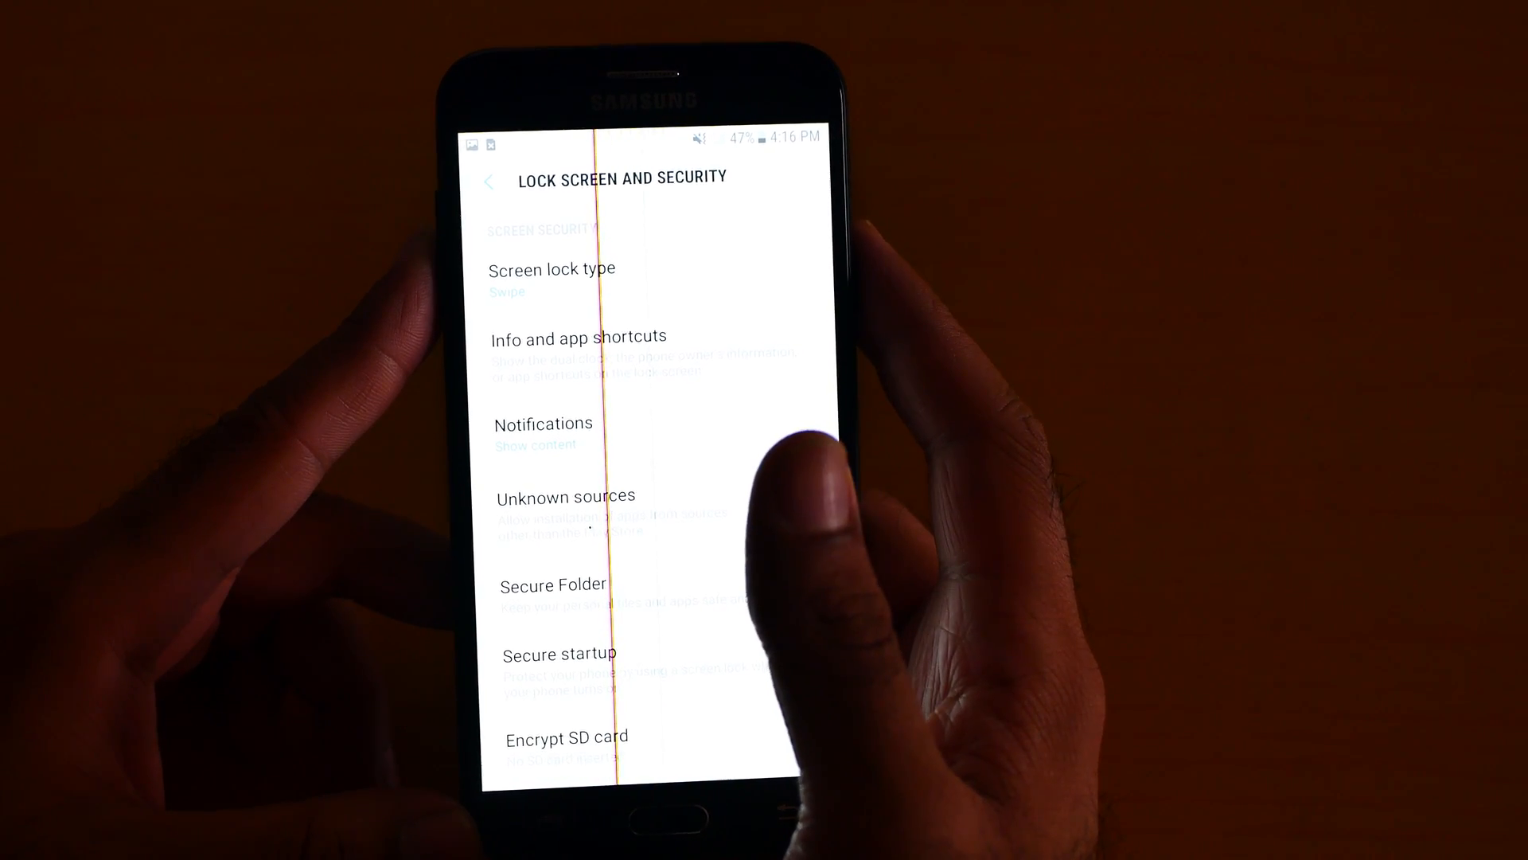
scroll(down, 3)
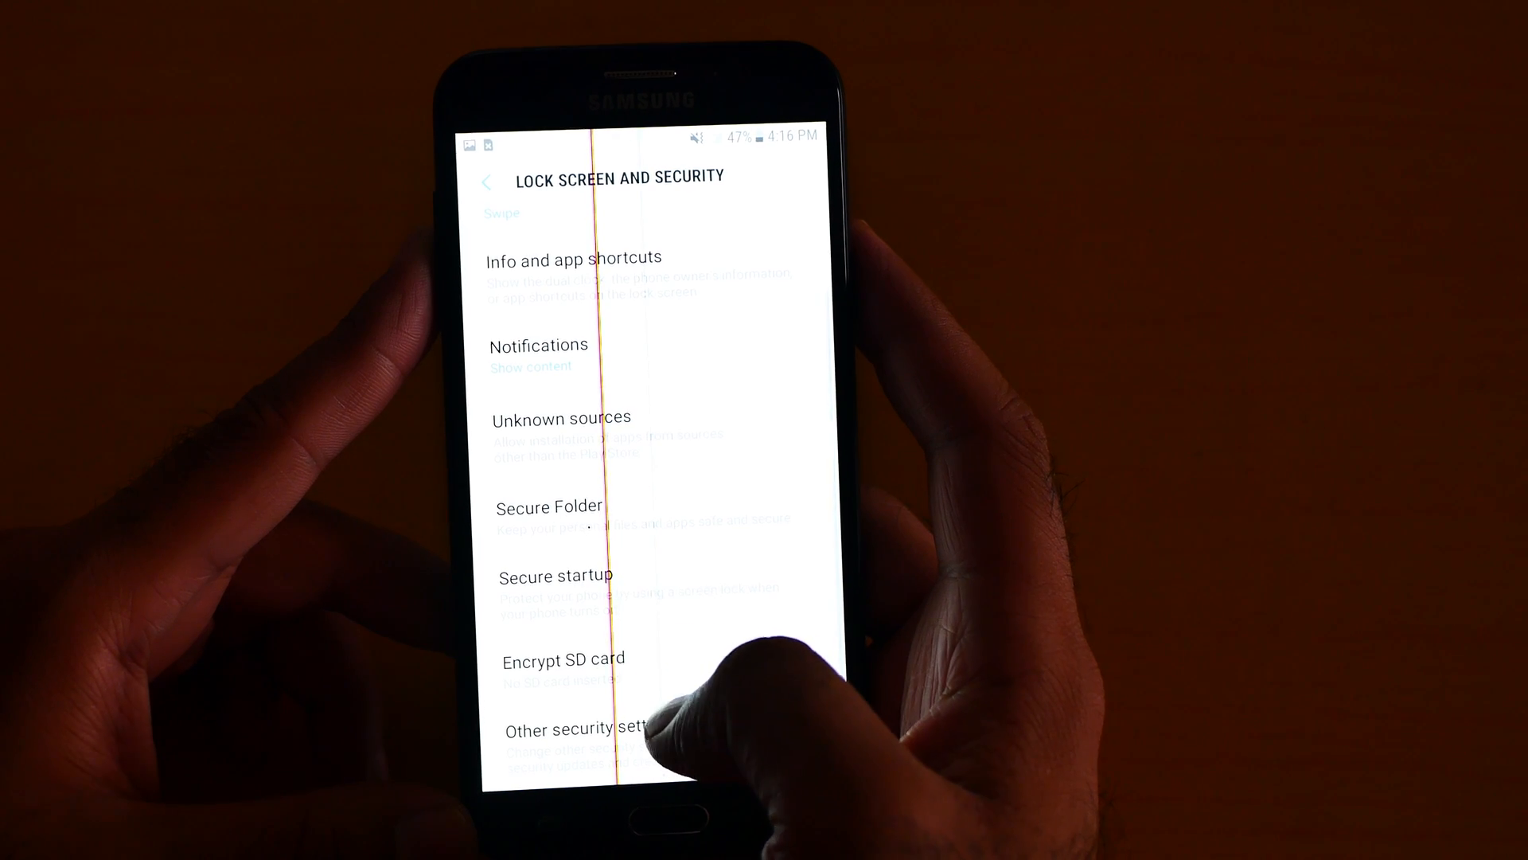
scroll(down, 3)
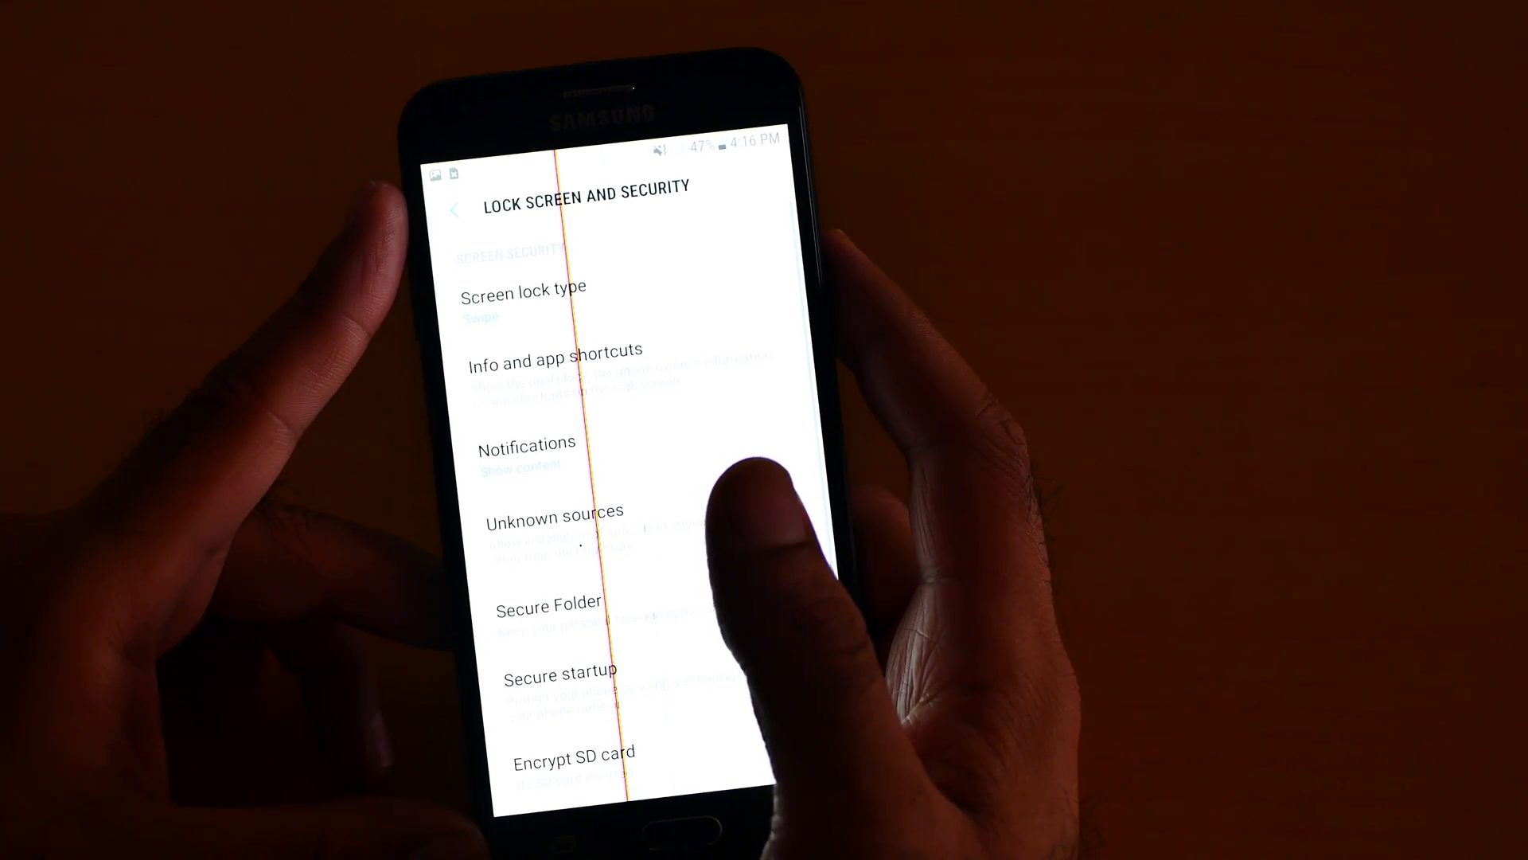
click(524, 301)
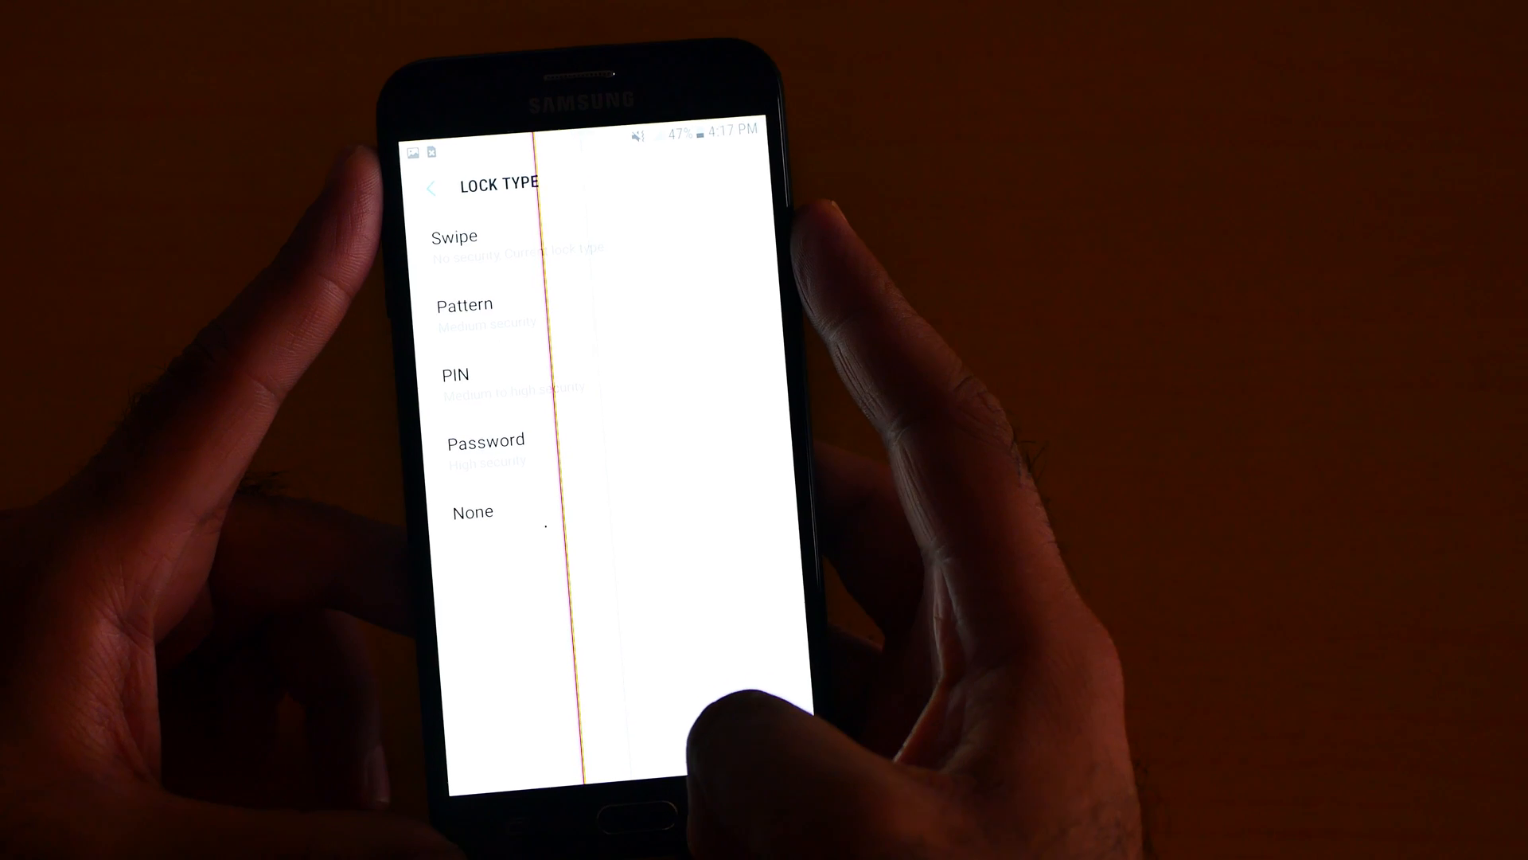
click(441, 186)
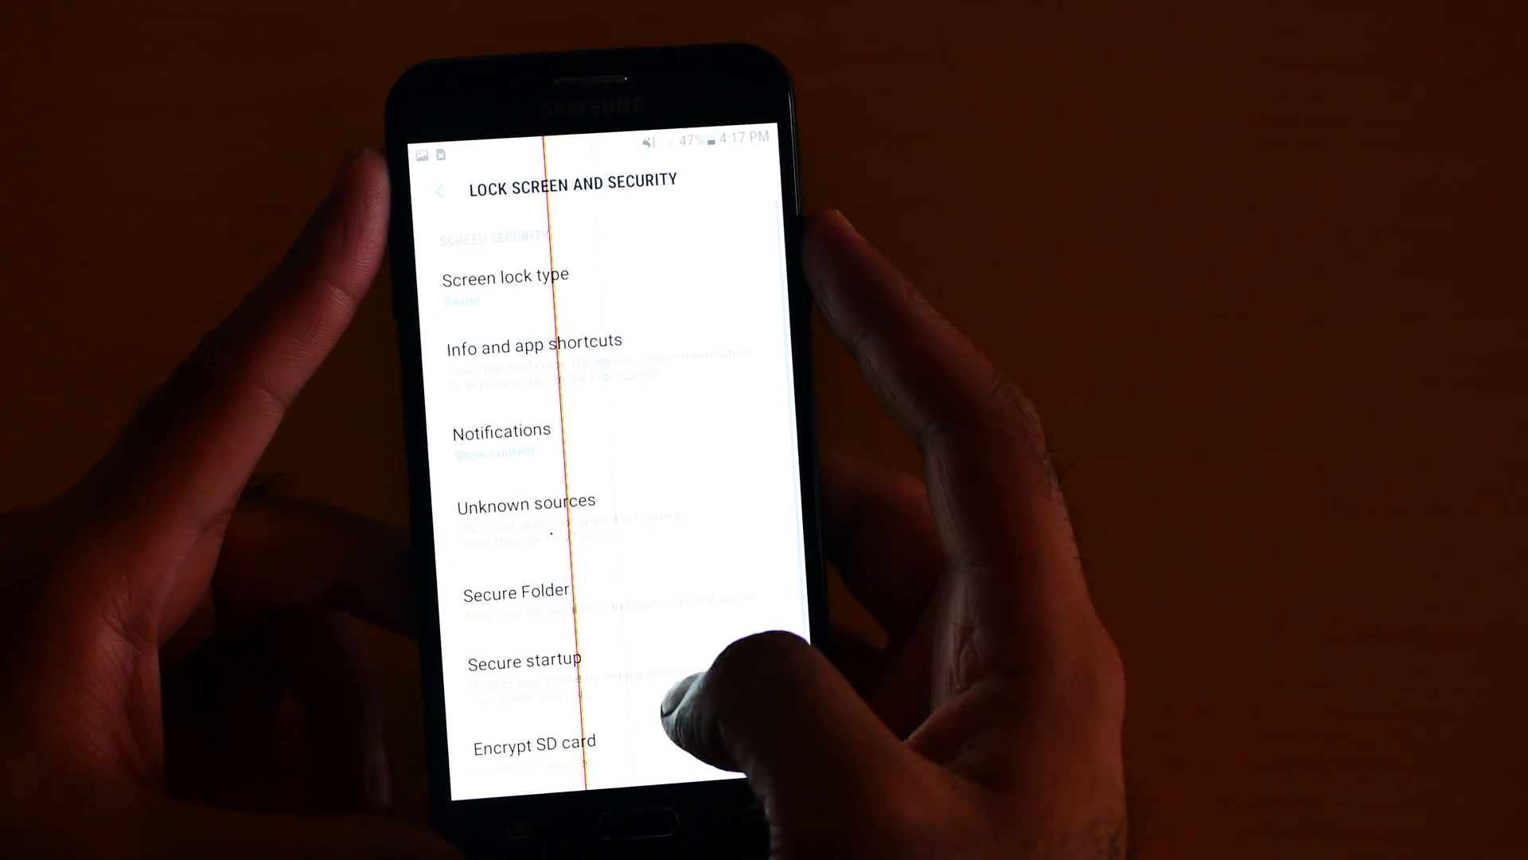